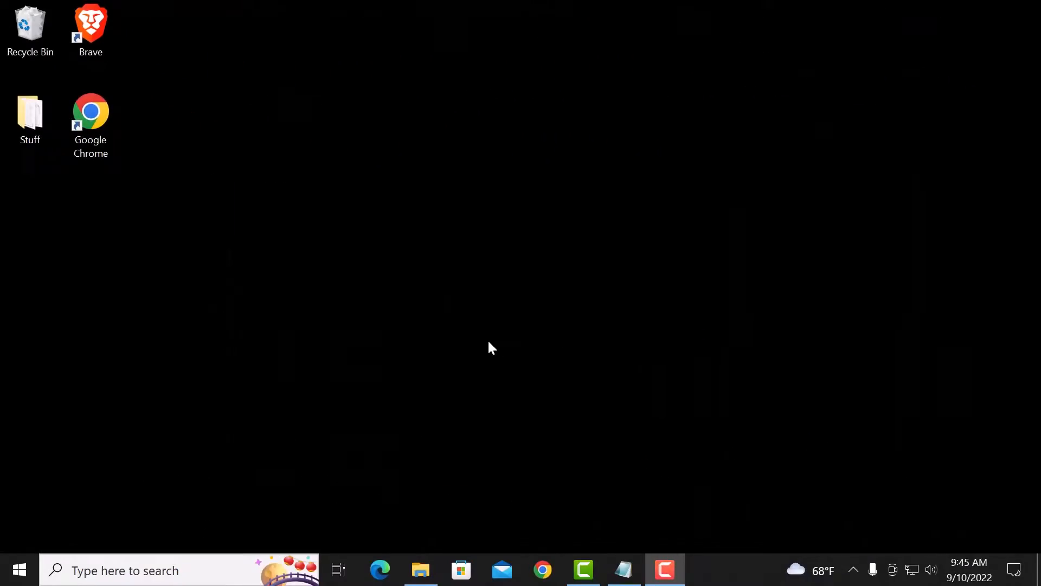
mouse_move(480, 350)
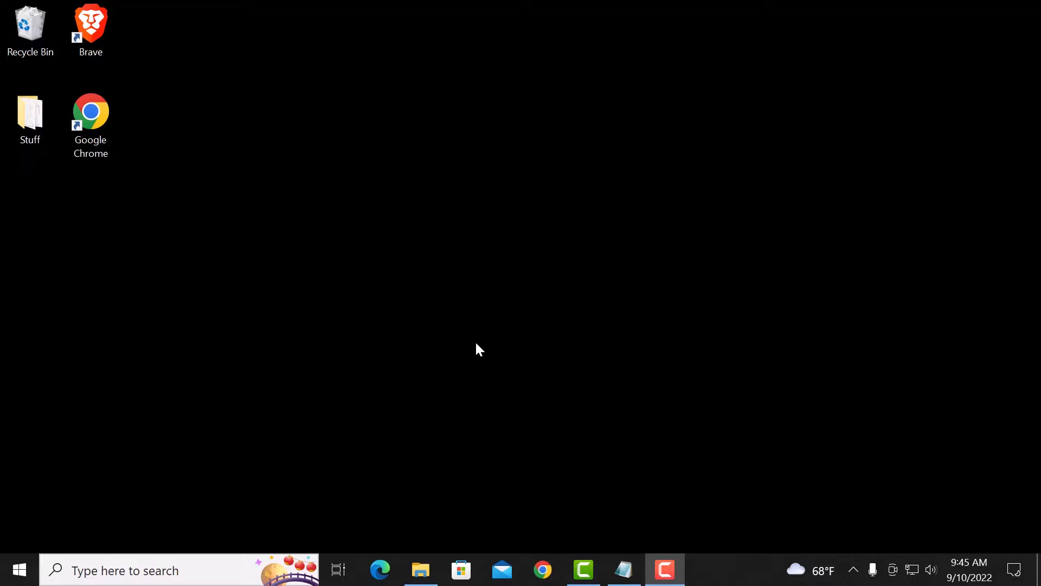
mouse_move(478, 352)
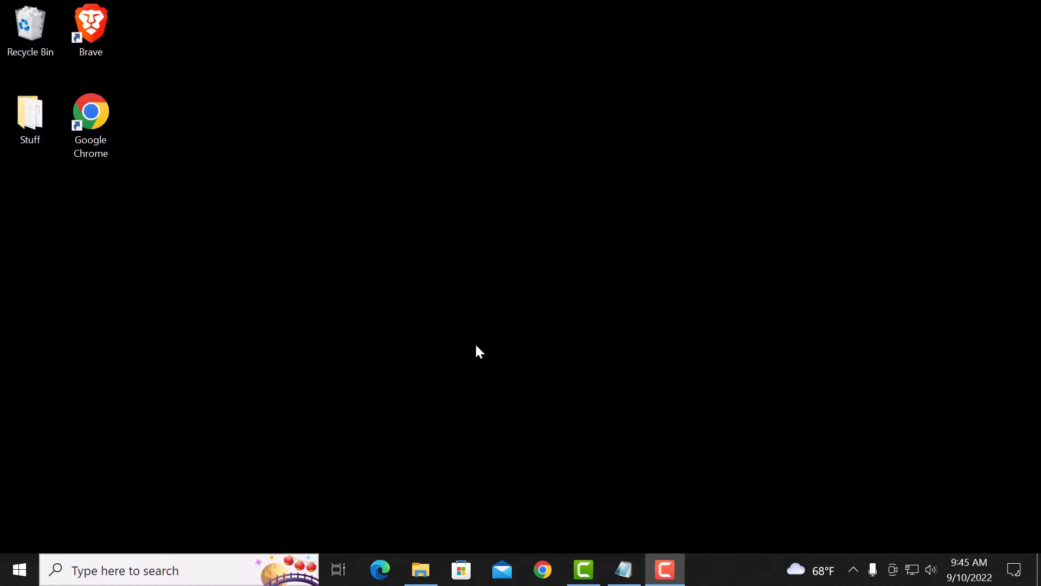
mouse_move(482, 342)
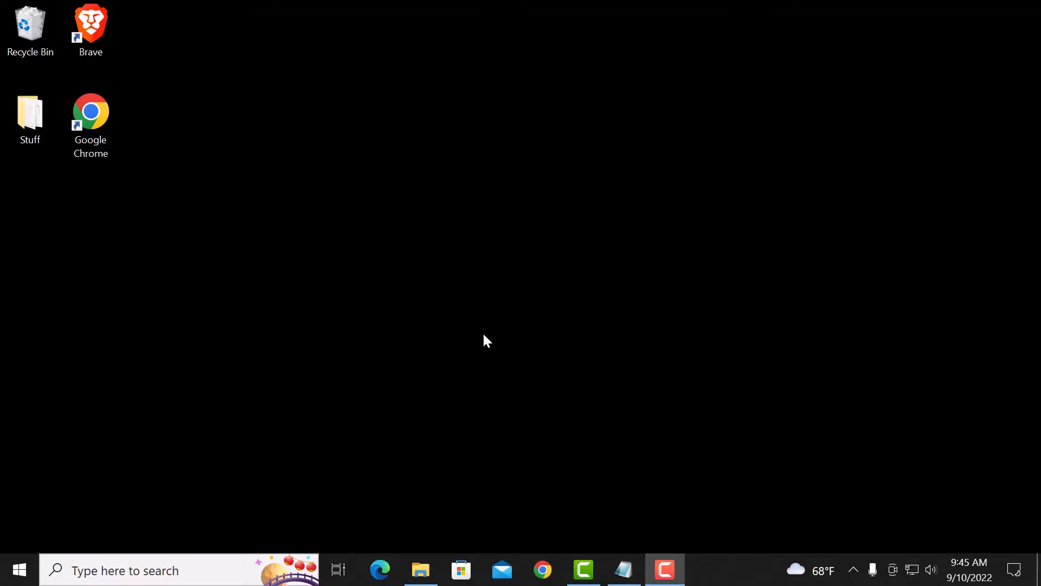
mouse_move(513, 512)
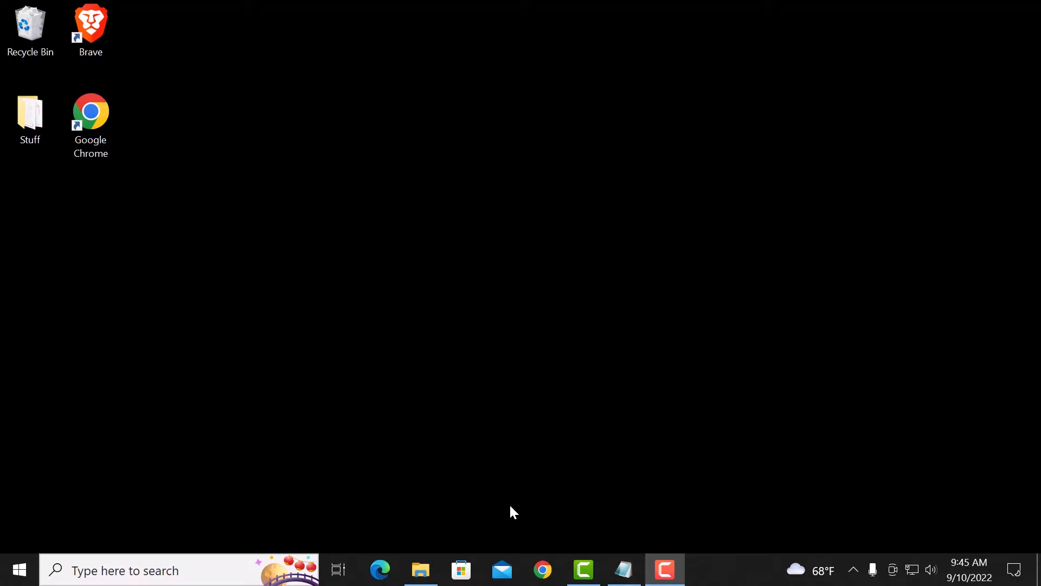
In Chrome, download the Anaconda3 2022.05 Windows installer and accept the site's cookie banner
click(542, 570)
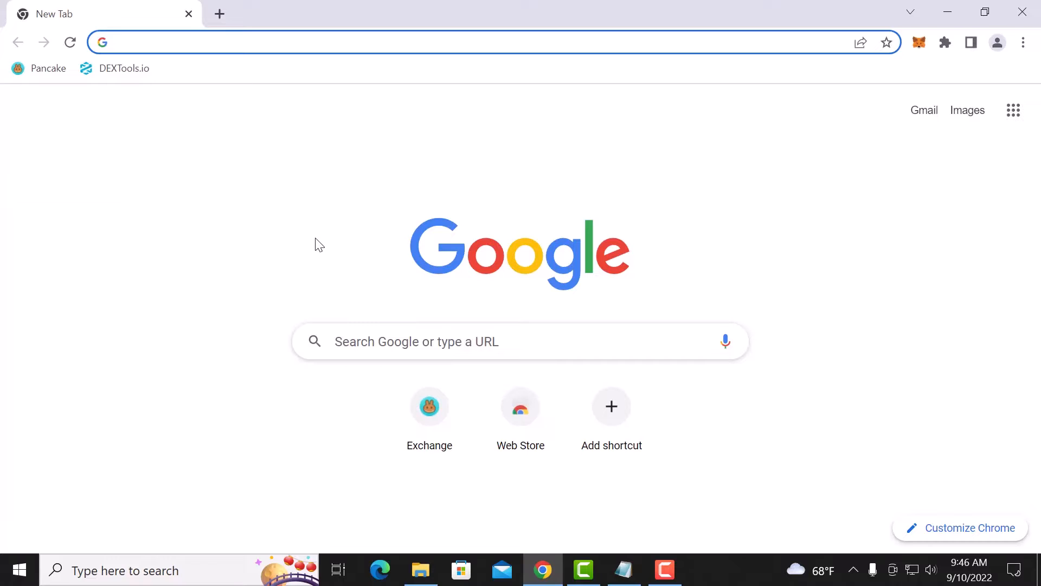
mouse_move(806, 187)
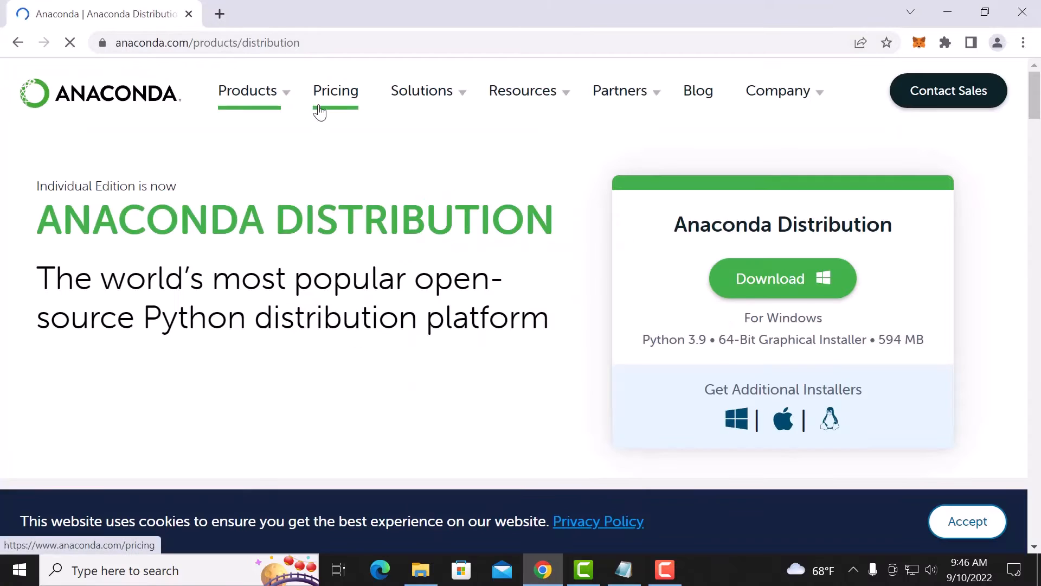
click(782, 277)
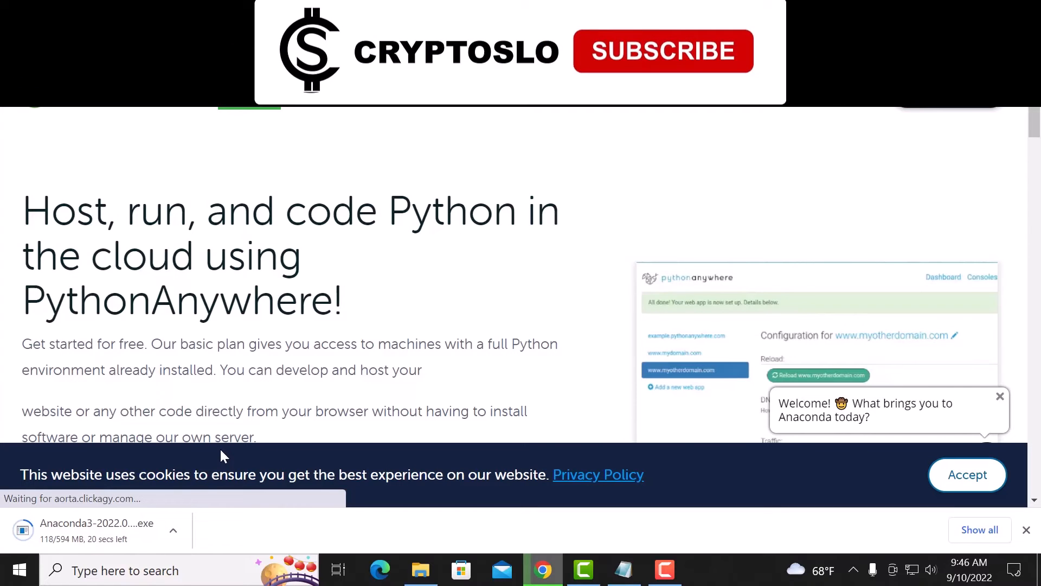
click(662, 51)
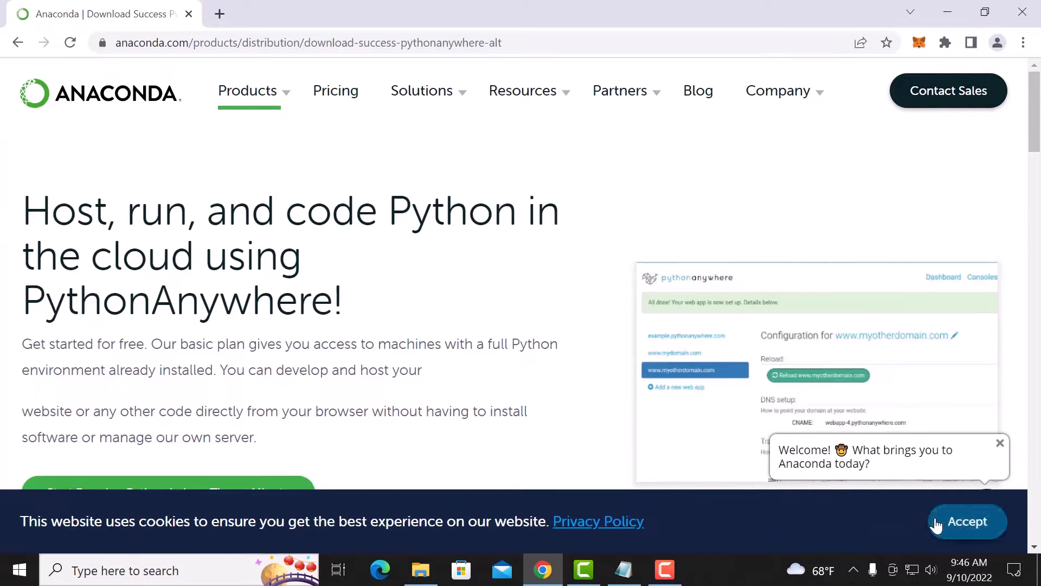
click(966, 521)
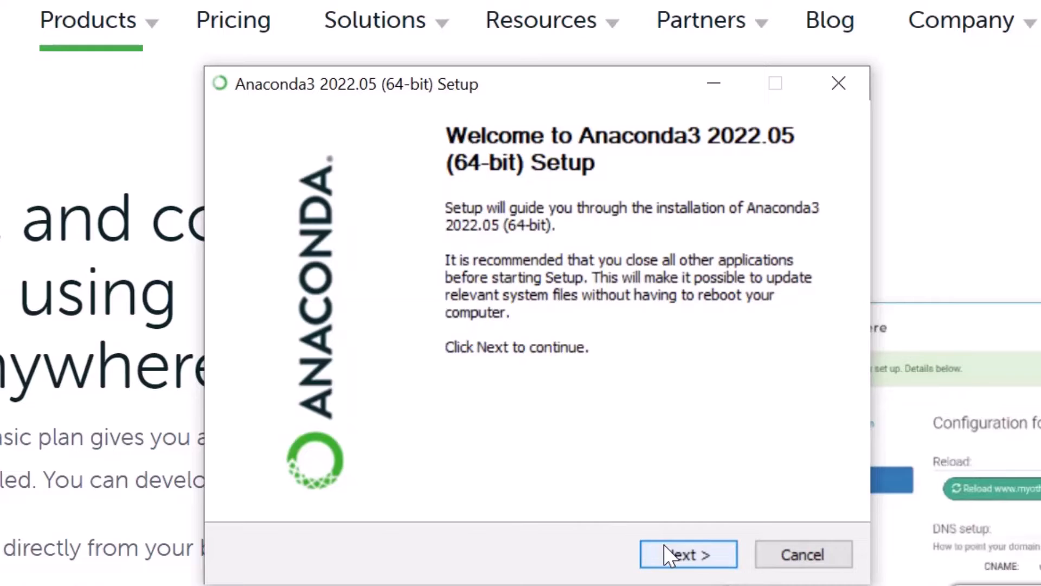
Install Anaconda3 2022.05 for Just Me in the default folder
click(687, 554)
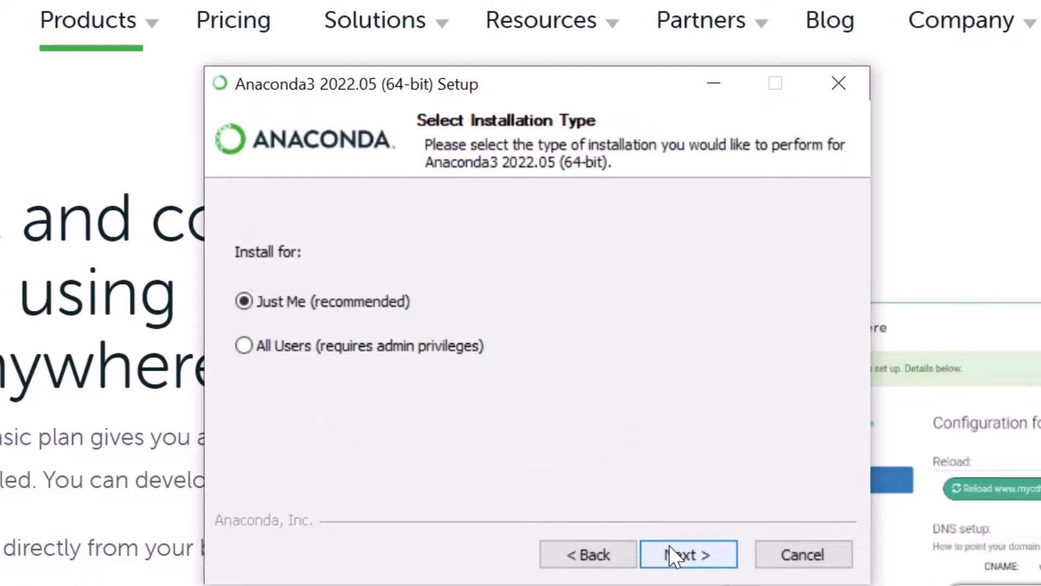
click(687, 554)
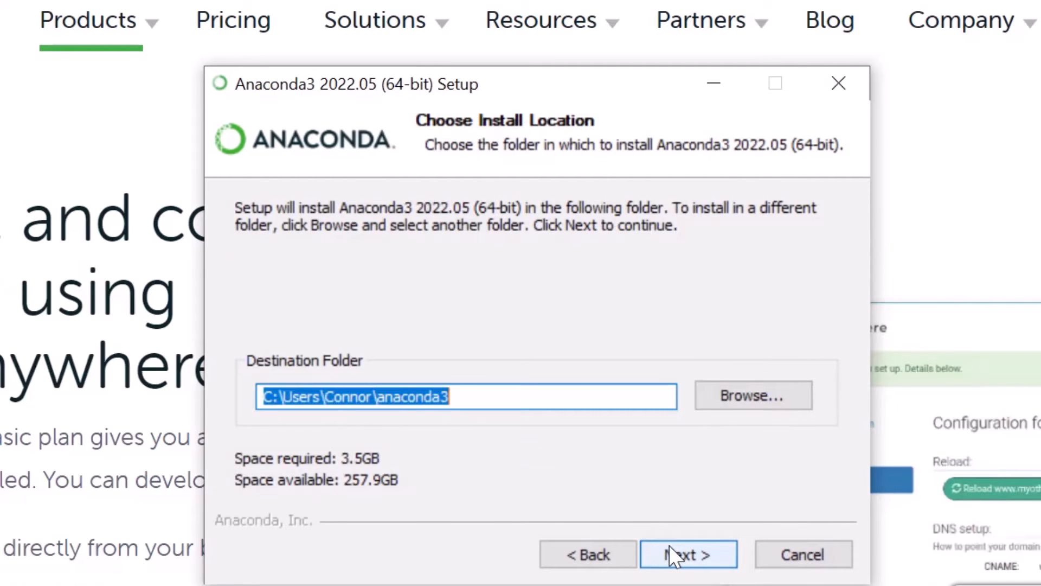
click(688, 554)
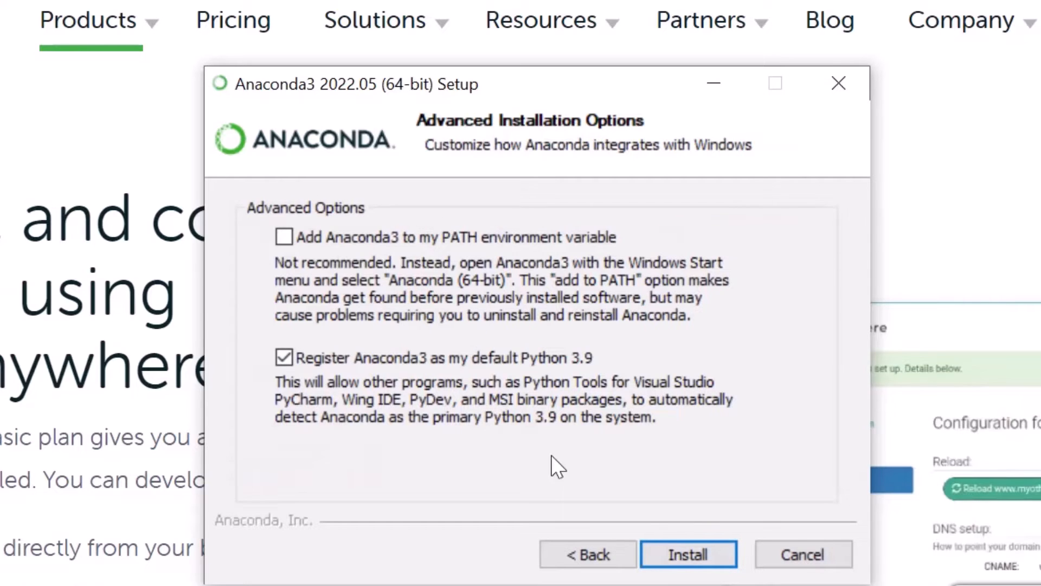
click(688, 553)
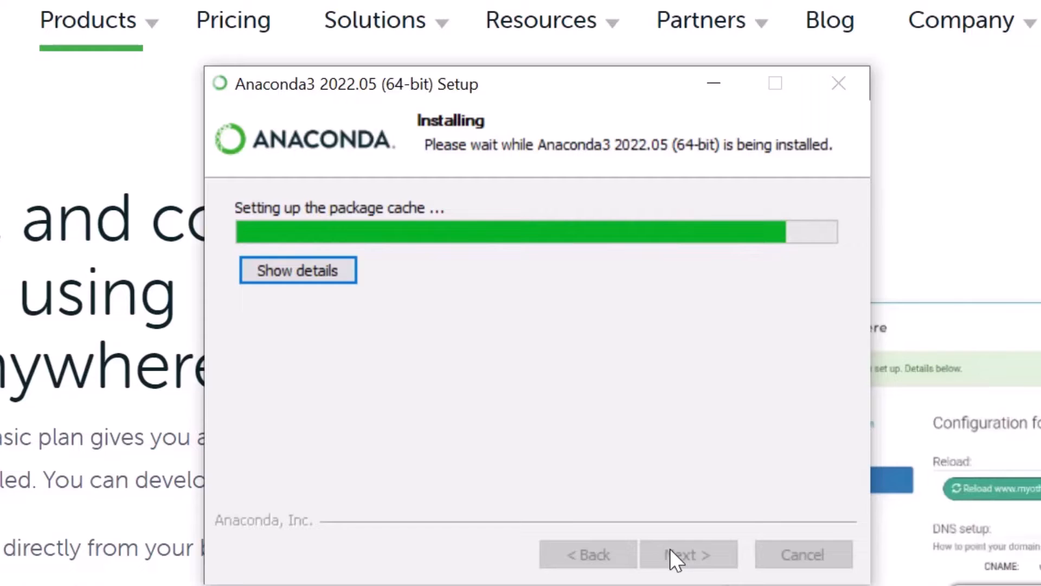
mouse_move(378, 372)
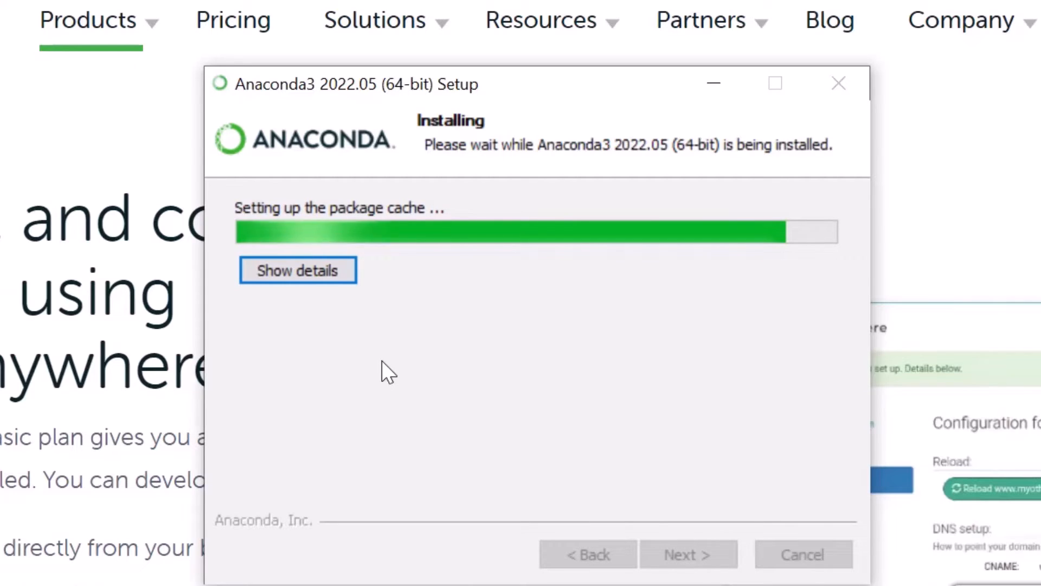
mouse_move(634, 278)
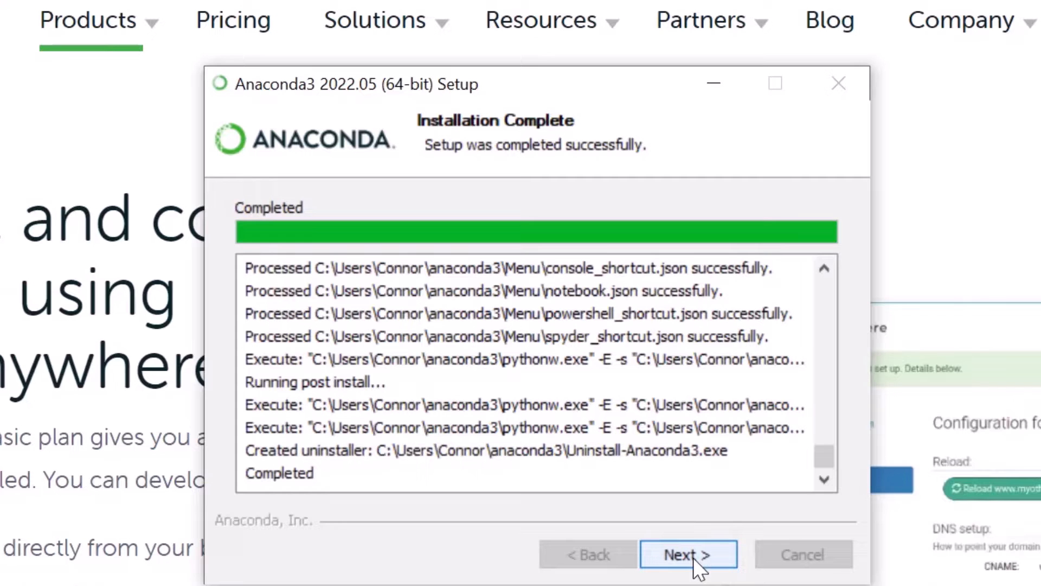
Finish setup with both tutorial and getting-started pages unchecked
click(687, 554)
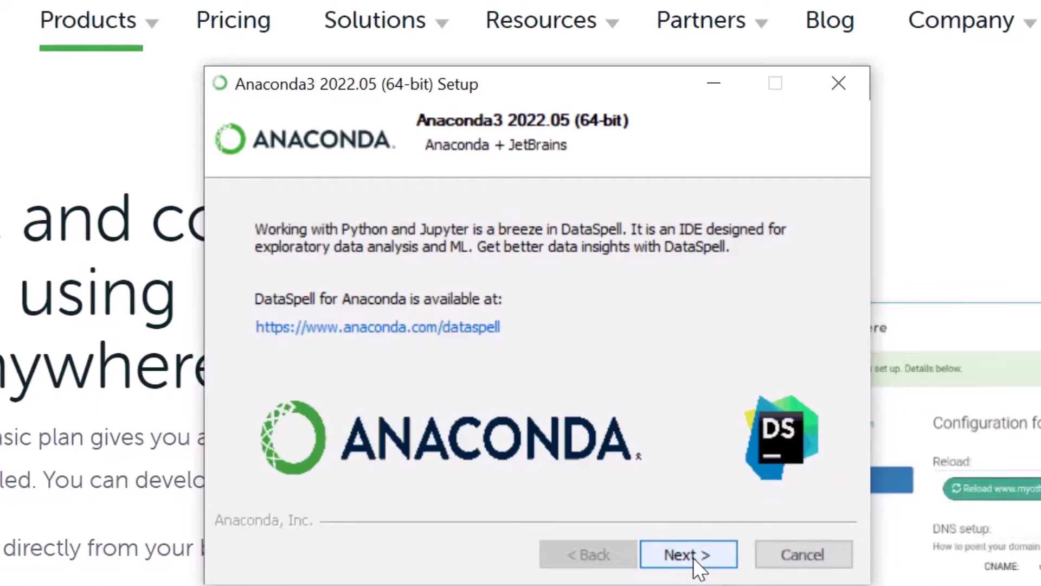
click(687, 554)
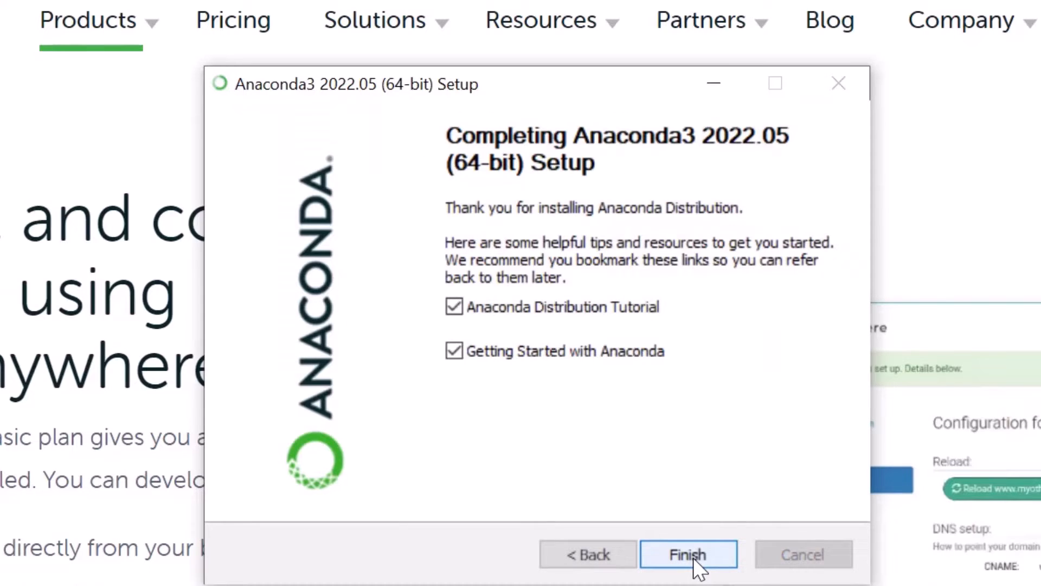
click(454, 306)
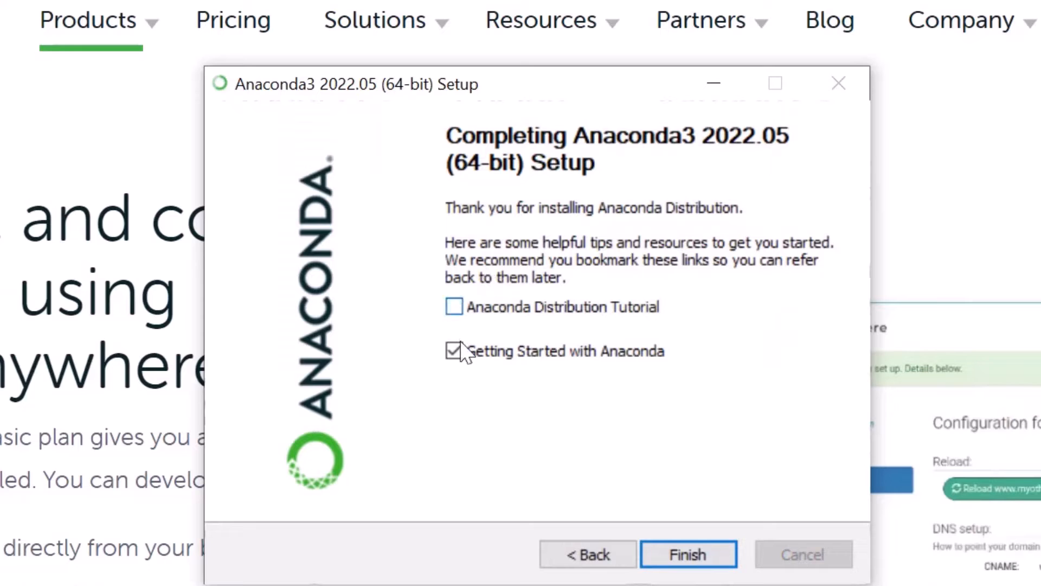
click(687, 554)
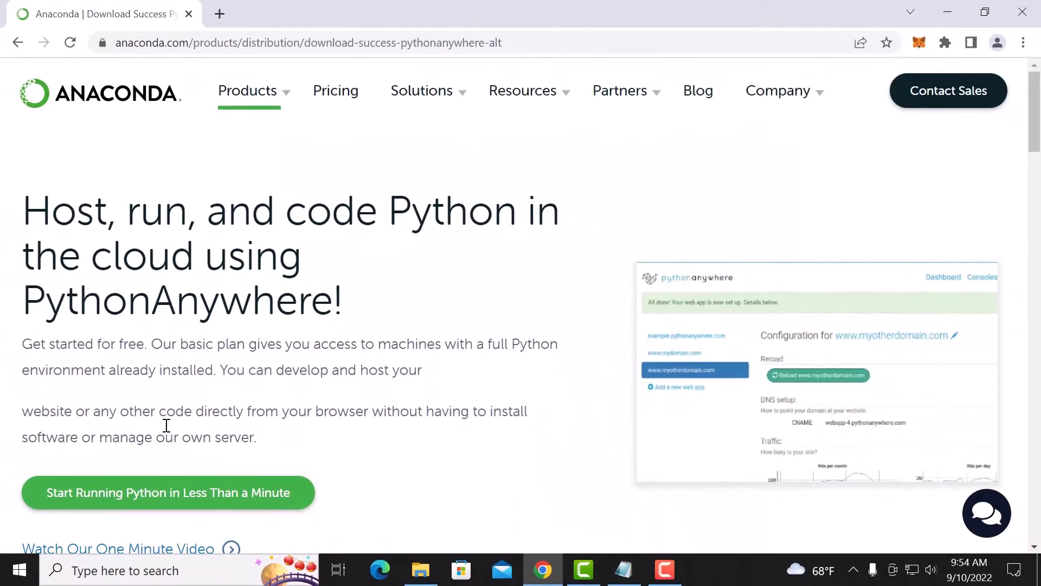
Search the Start menu for 'anaconda' and launch Anaconda Prompt (anaconda3)
click(18, 569)
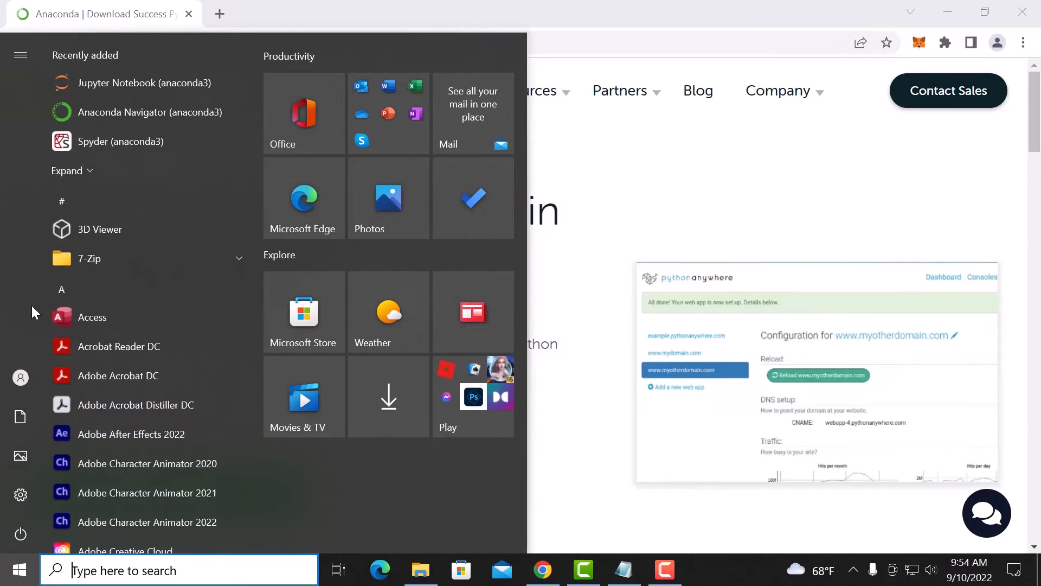
text(anaconda)
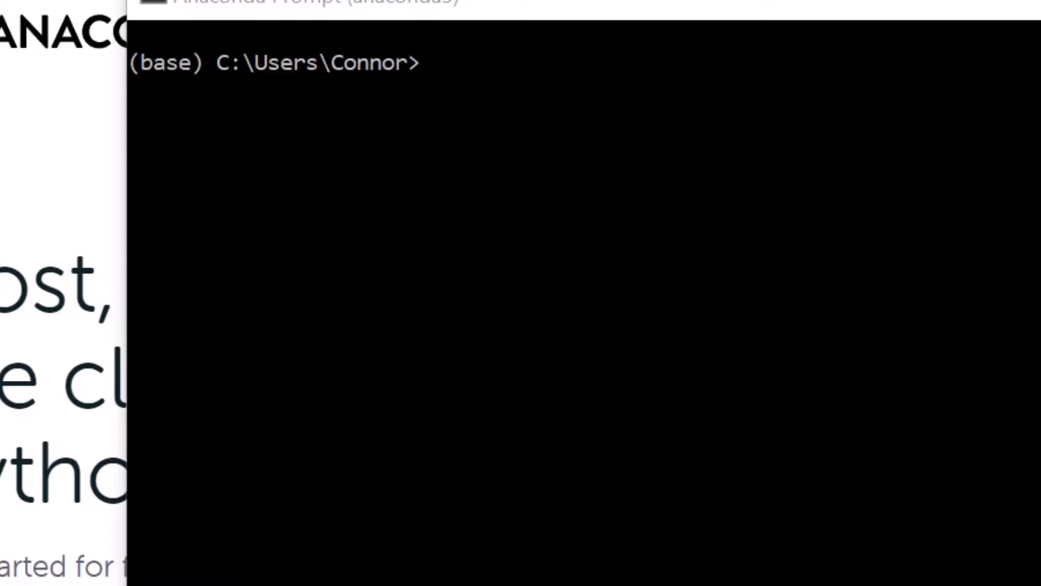
mouse_move(690, 106)
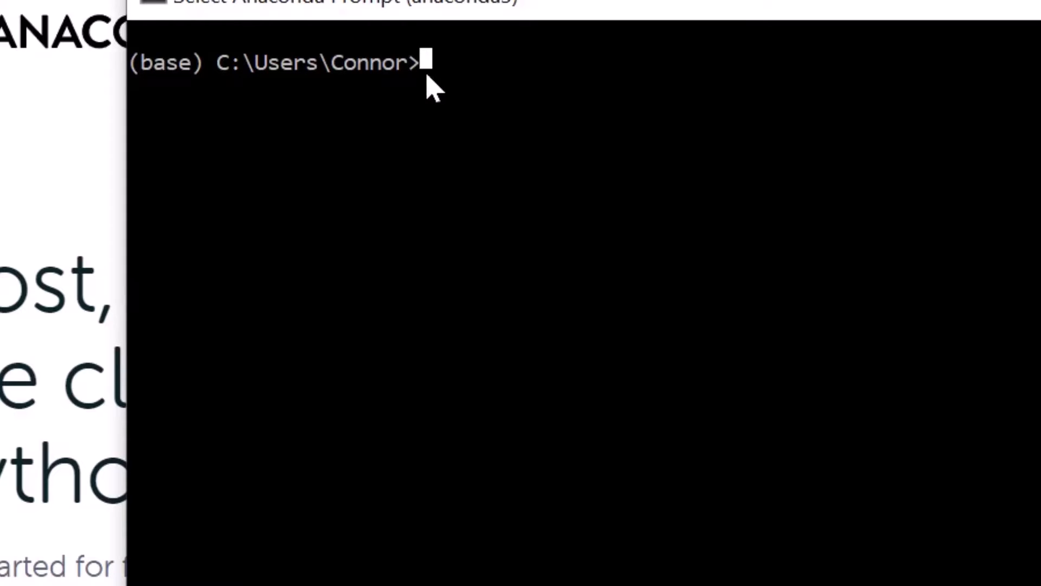
Run 'pip install notebook' and 'pip install web3' in the base environment
text(pip install notebook)
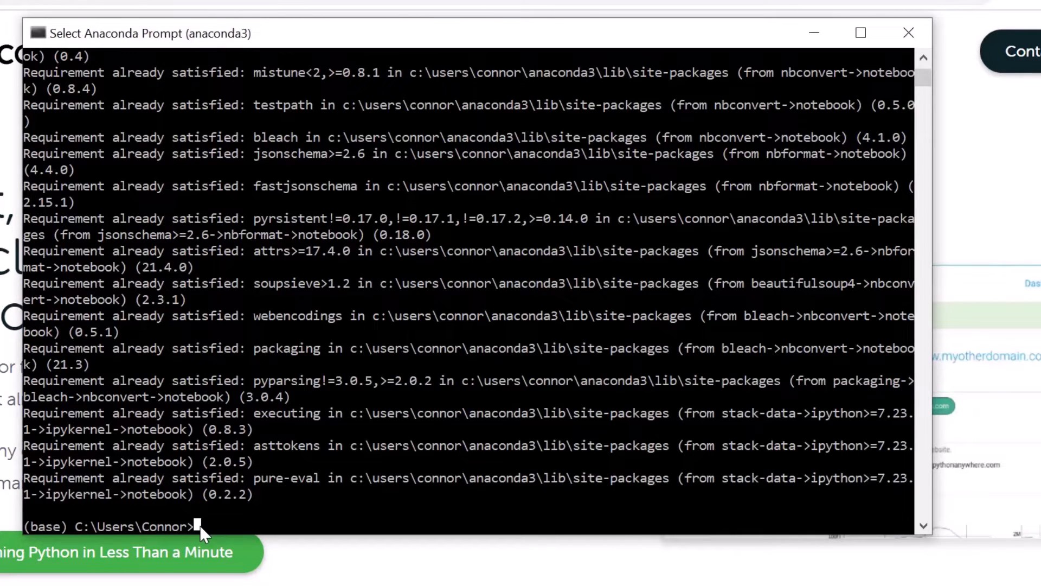
text(pip install web3)
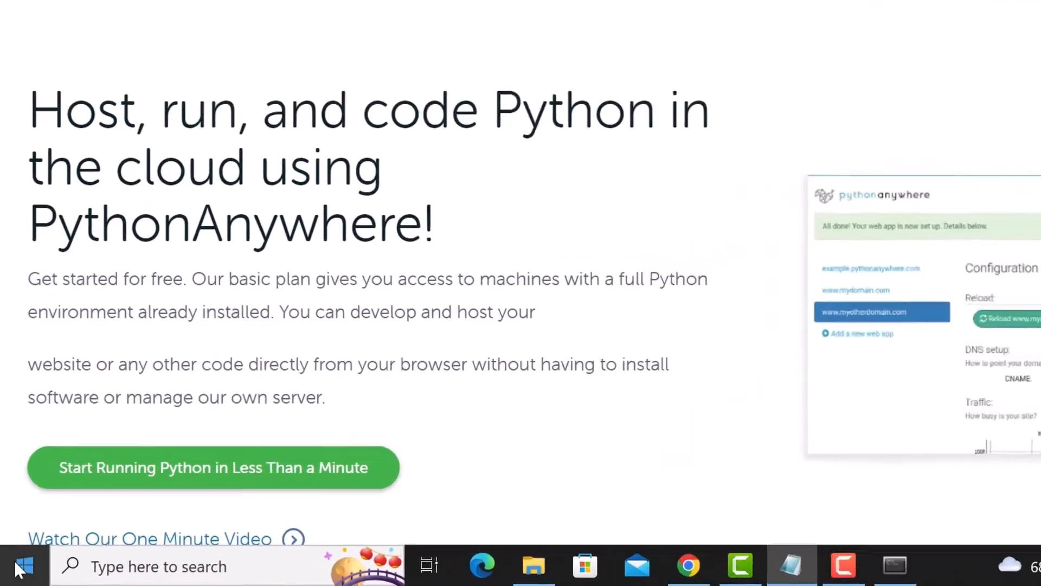
Search the Start menu for 'jup' and launch Jupyter Notebook (anaconda3)
click(21, 565)
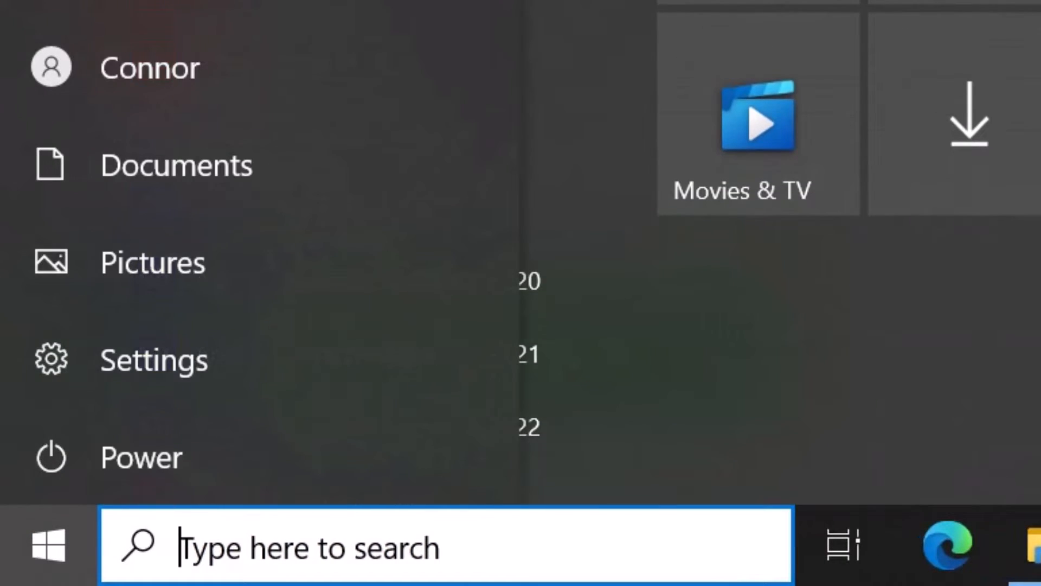
text(jup)
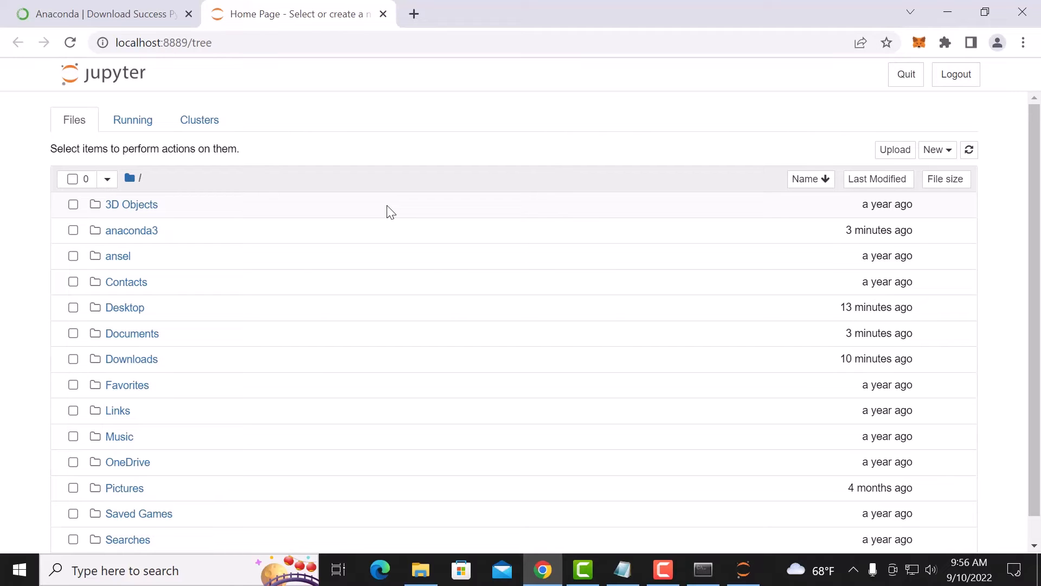
Create a new folder, rename it from Untitled Folder to Web3, and open it
click(932, 150)
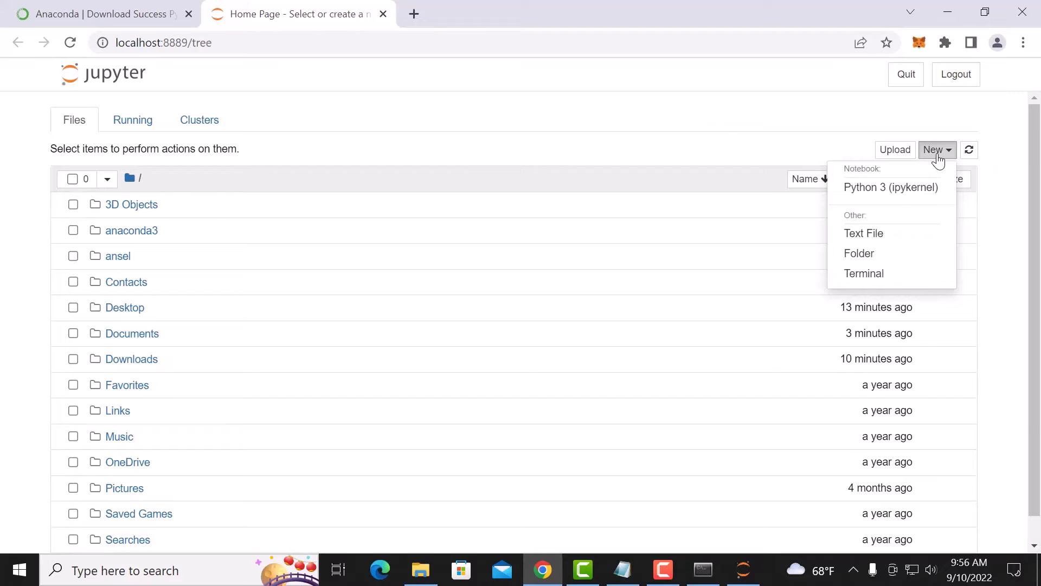
click(859, 253)
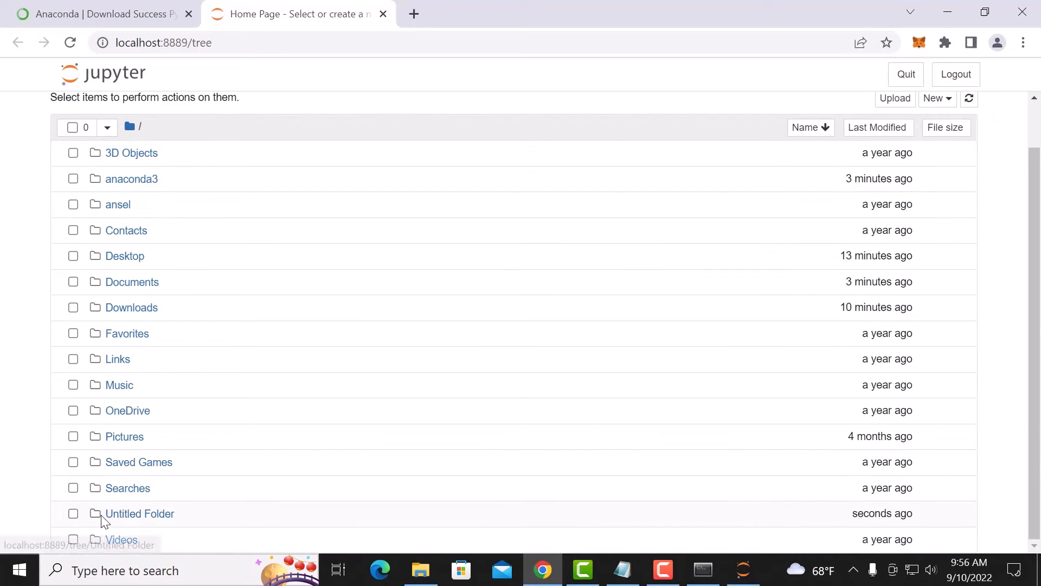
click(73, 514)
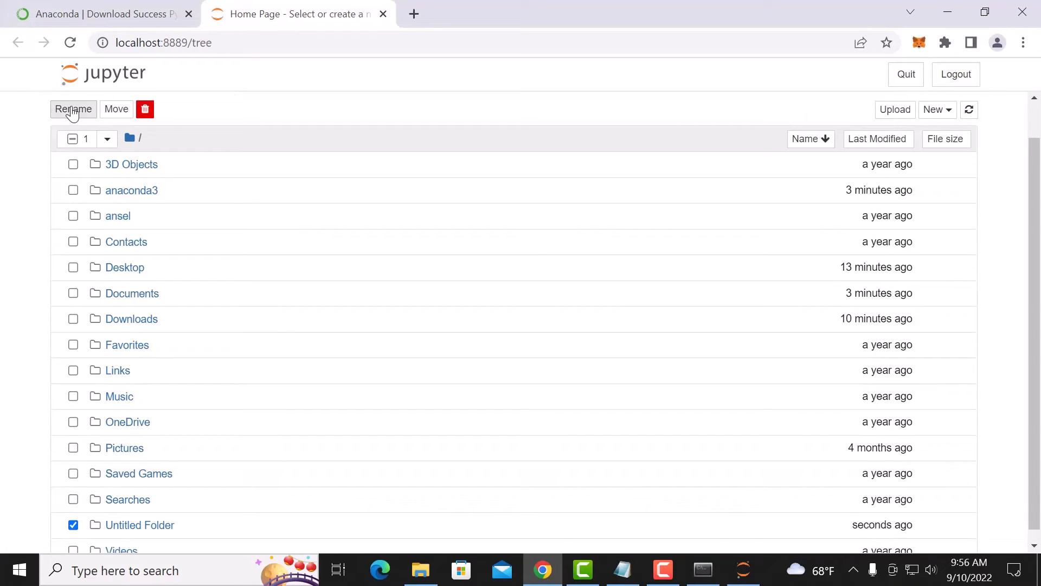
text(W)
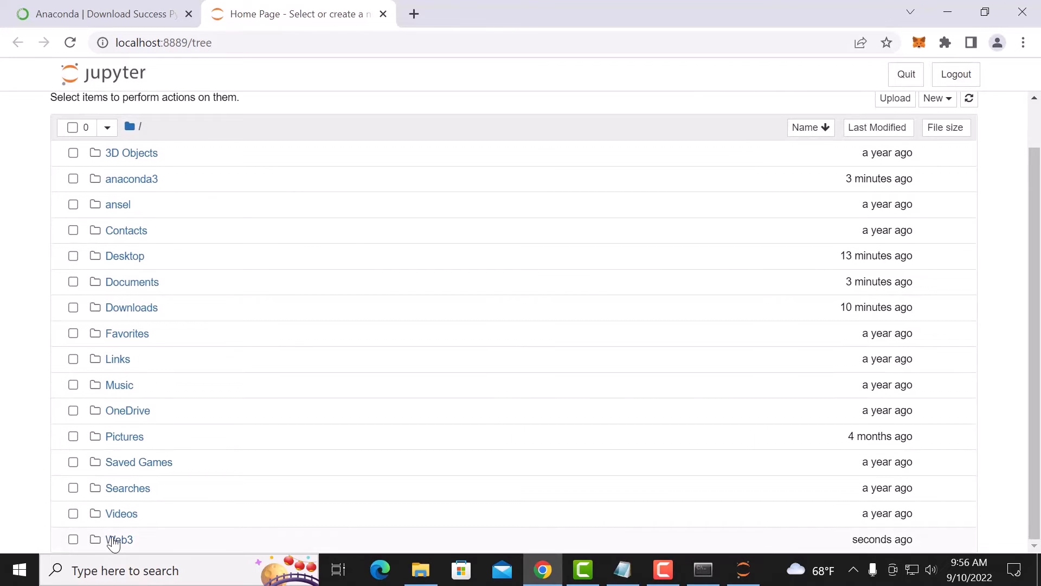
click(119, 538)
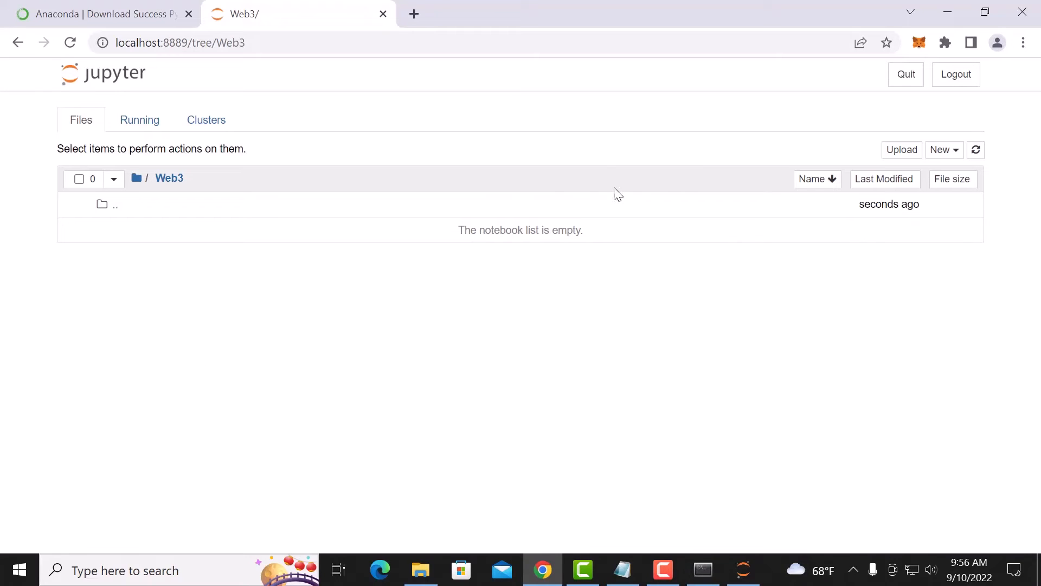
mouse_move(78, 224)
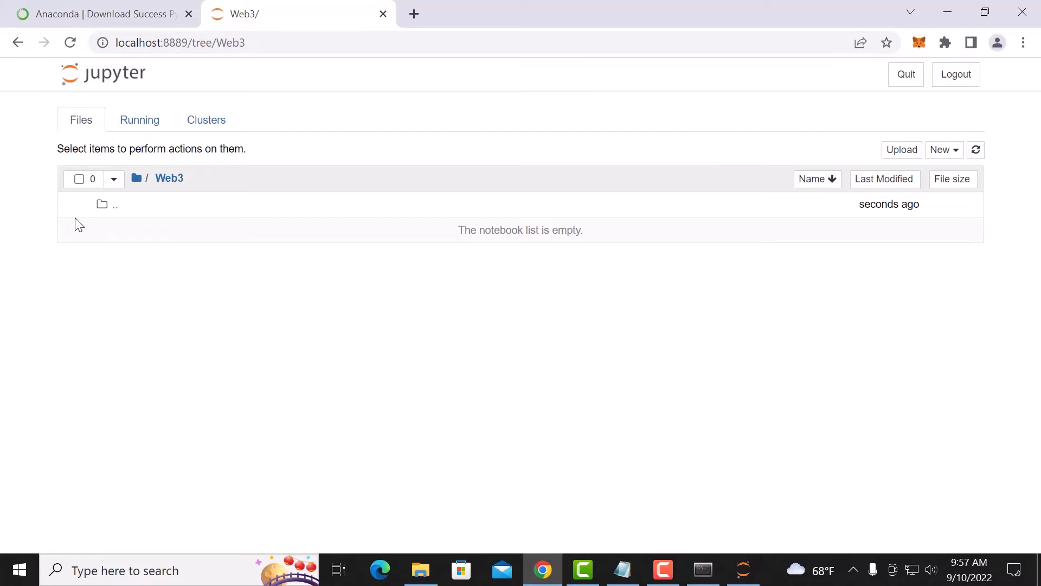
mouse_move(317, 302)
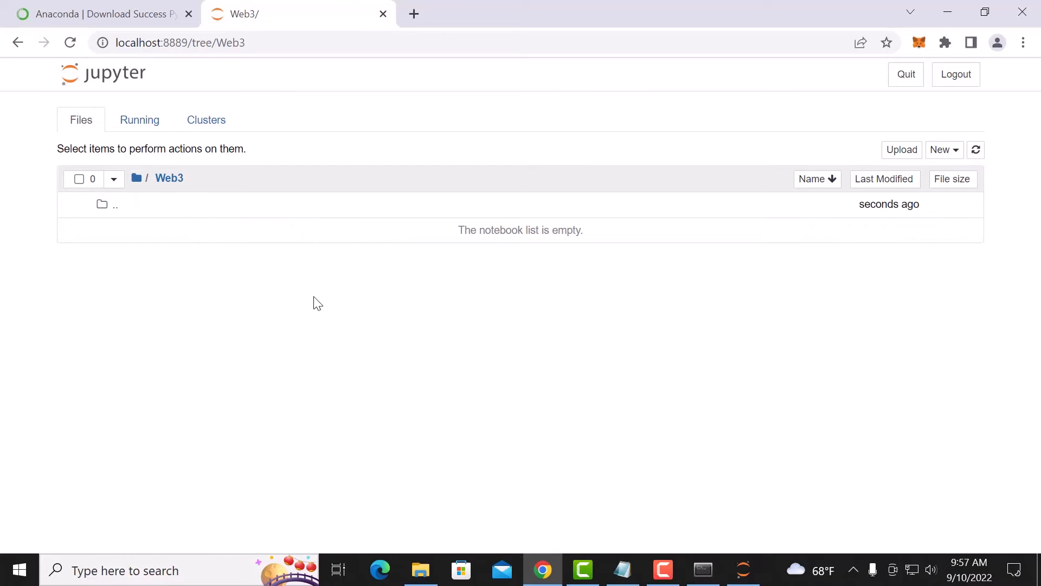
mouse_move(493, 306)
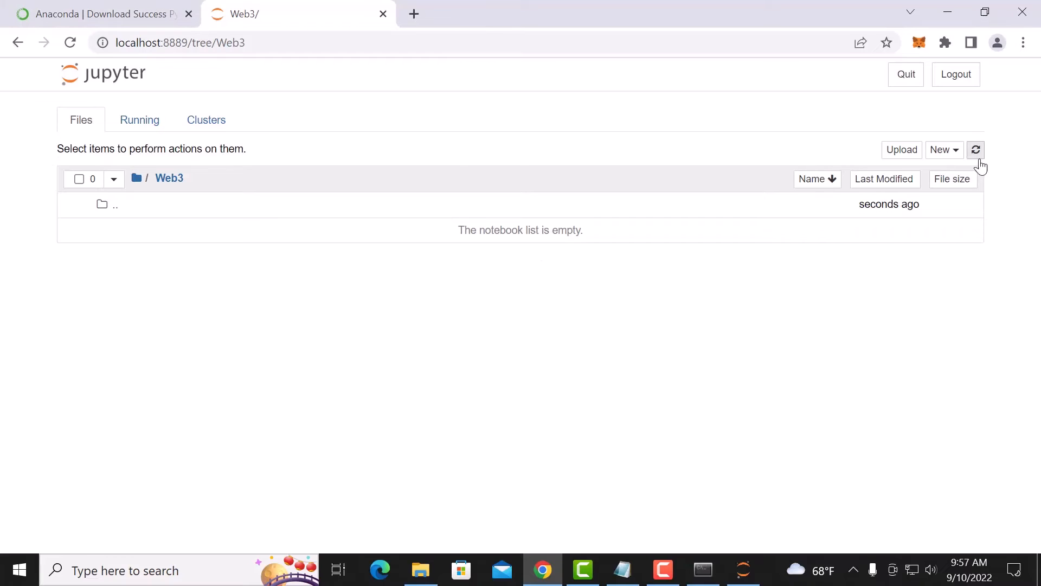
click(941, 150)
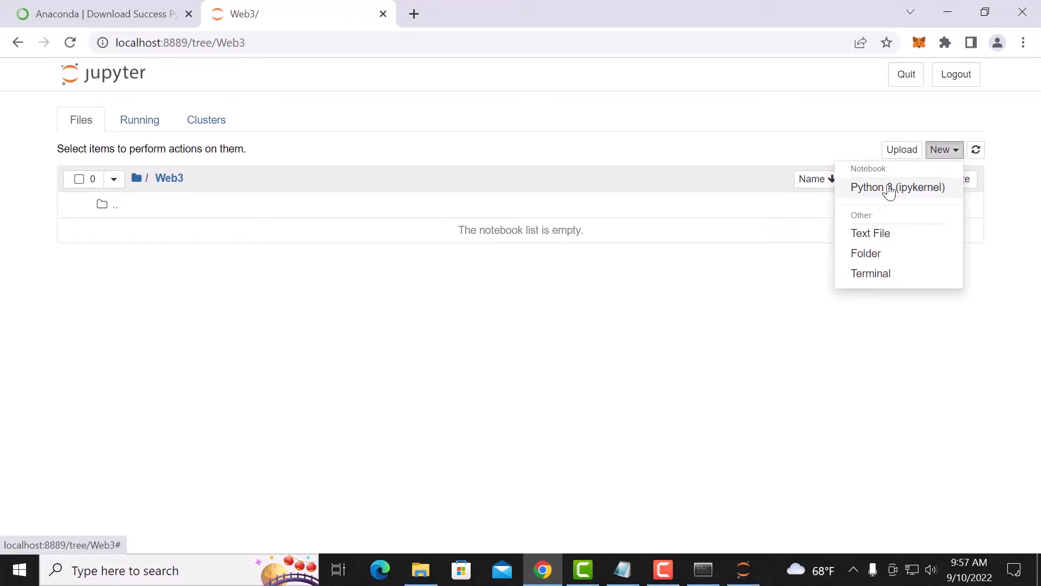
Create a Python 3 (ipykernel) notebook and save it as Web3/MakeWallet
click(897, 187)
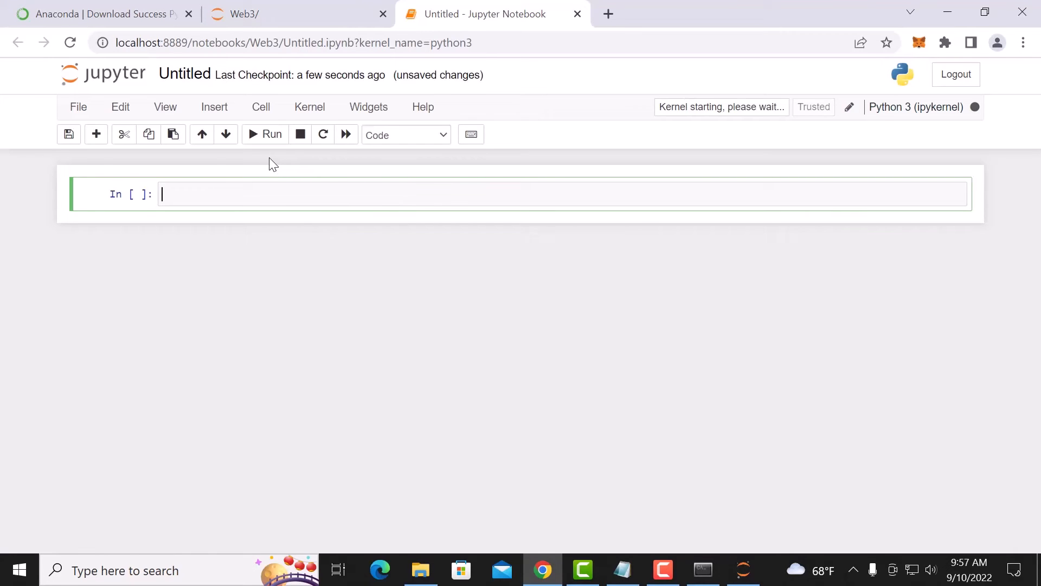
click(78, 106)
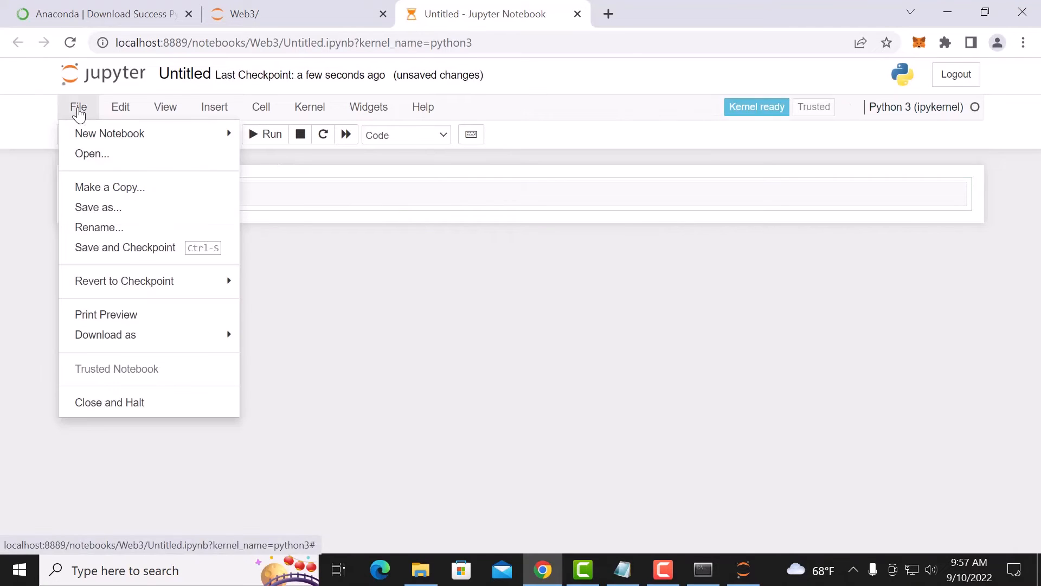
click(98, 207)
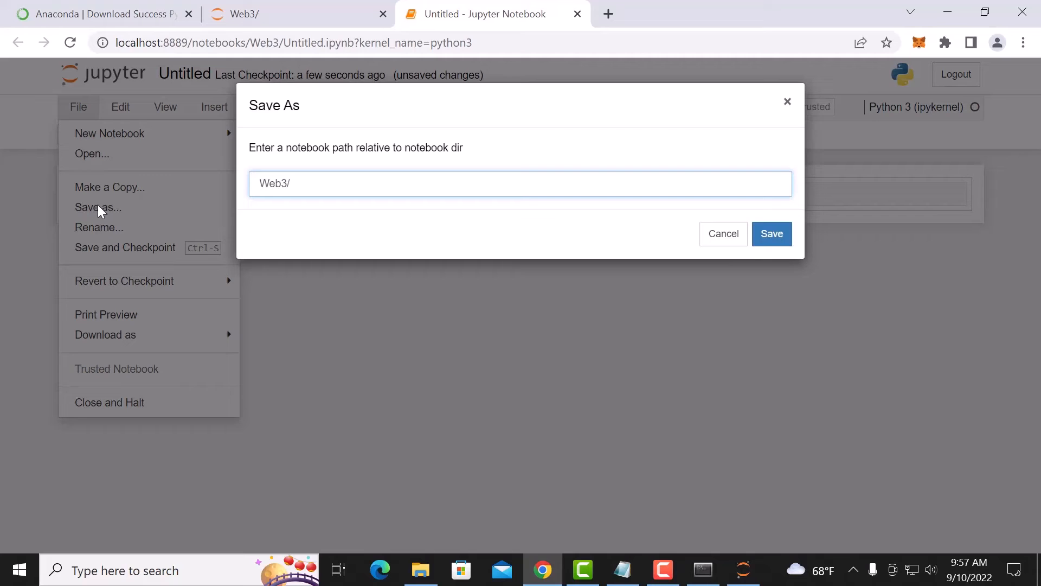
click(771, 234)
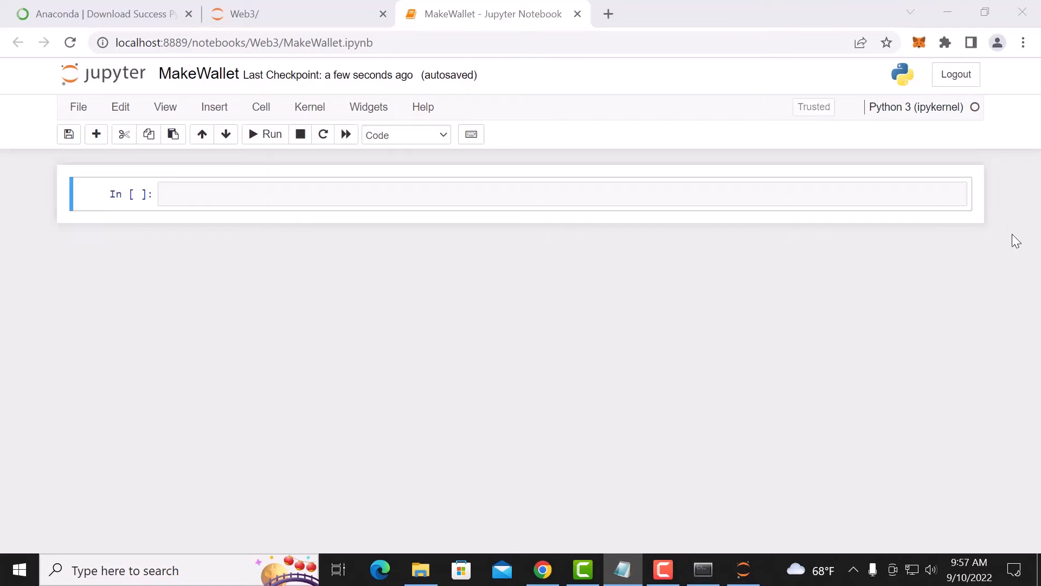
mouse_move(1000, 228)
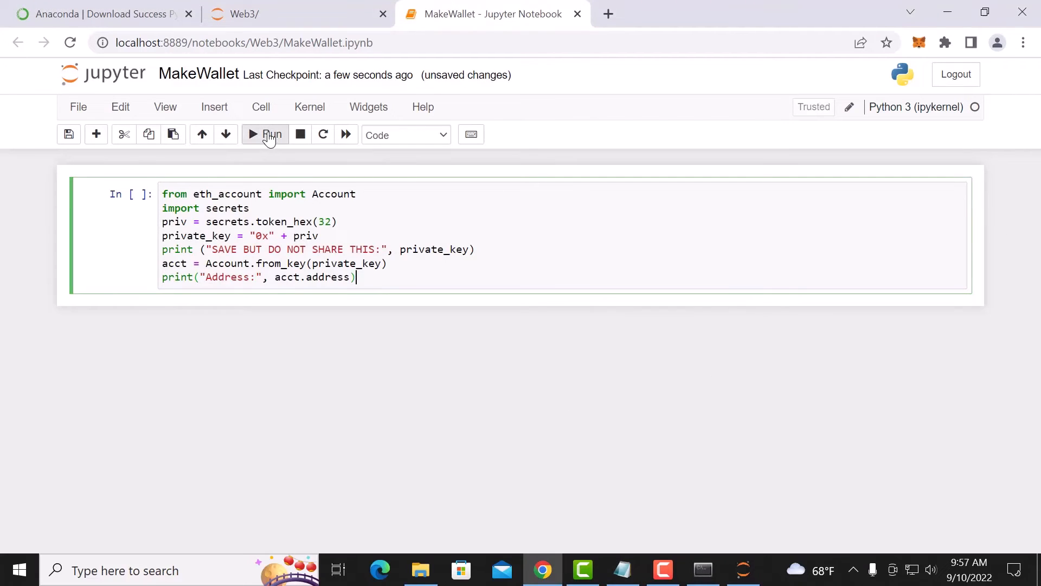
Run the eth_account wallet cell and select the printed private key and address
click(269, 134)
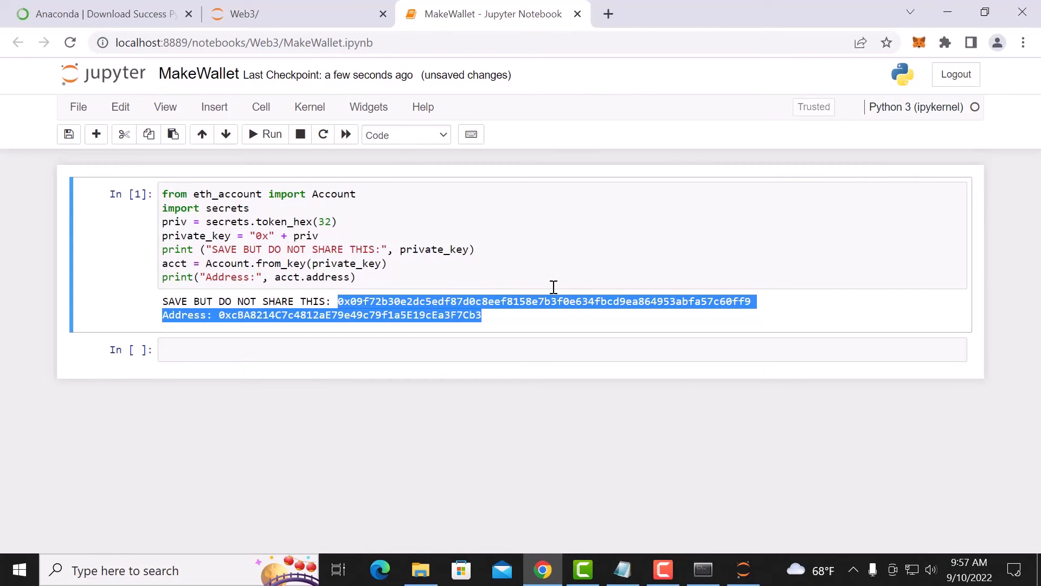
mouse_move(585, 276)
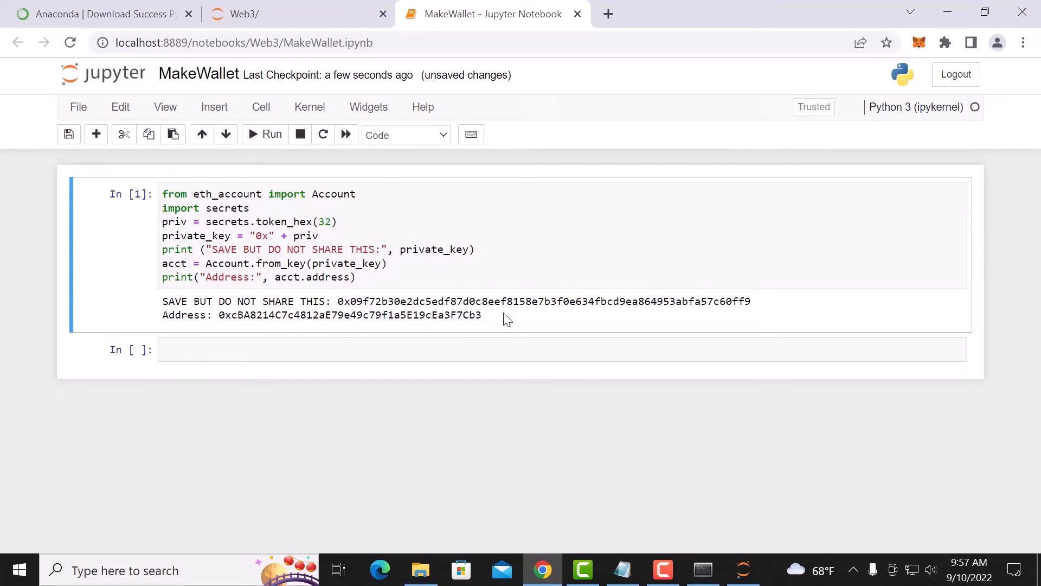
drag(338, 301, 751, 302)
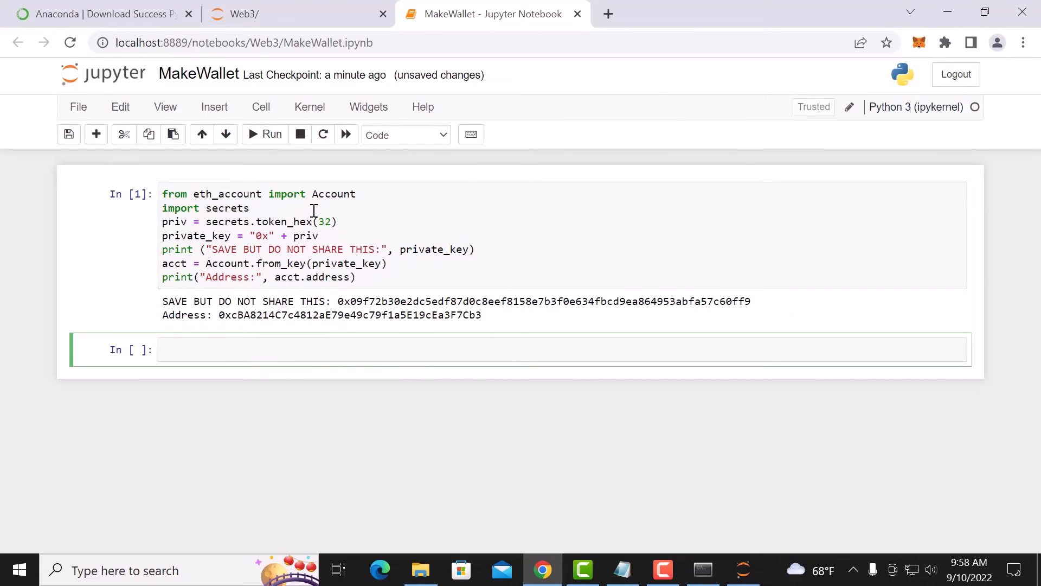
Rerun the wallet cell three more times (In [2] to In [4]) and select the output
click(264, 135)
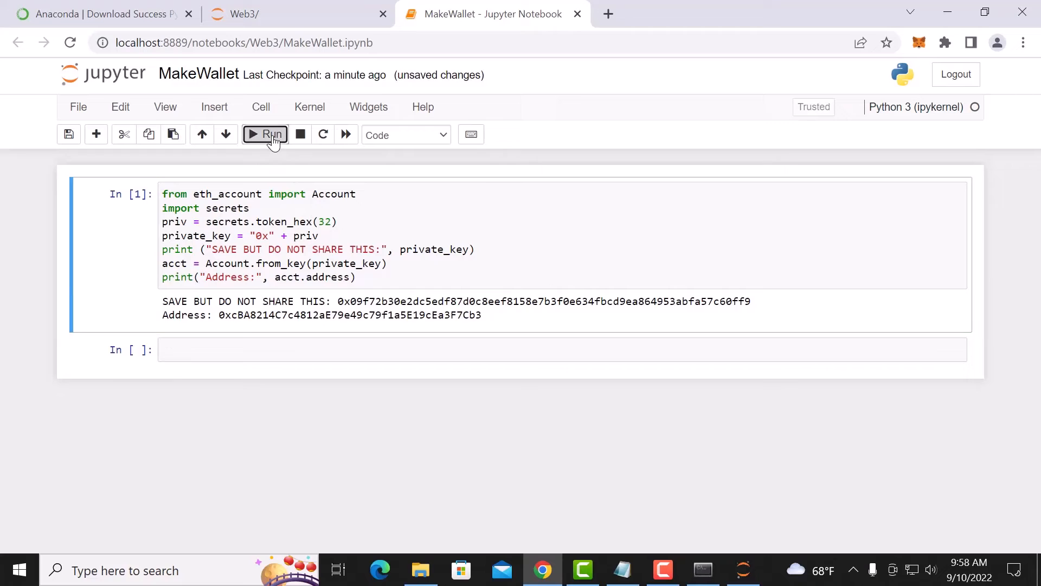
click(265, 135)
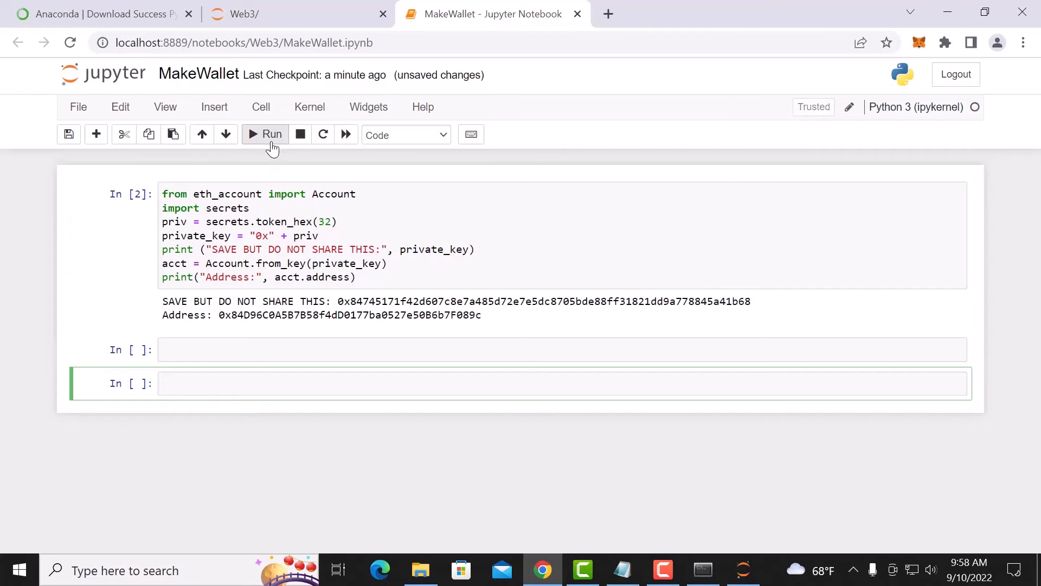
click(264, 134)
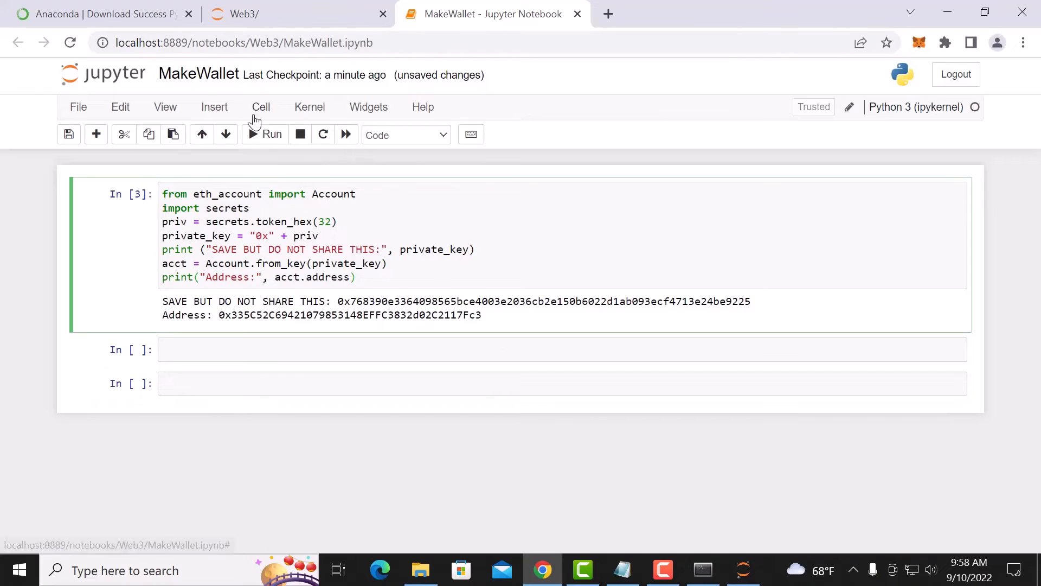
click(264, 134)
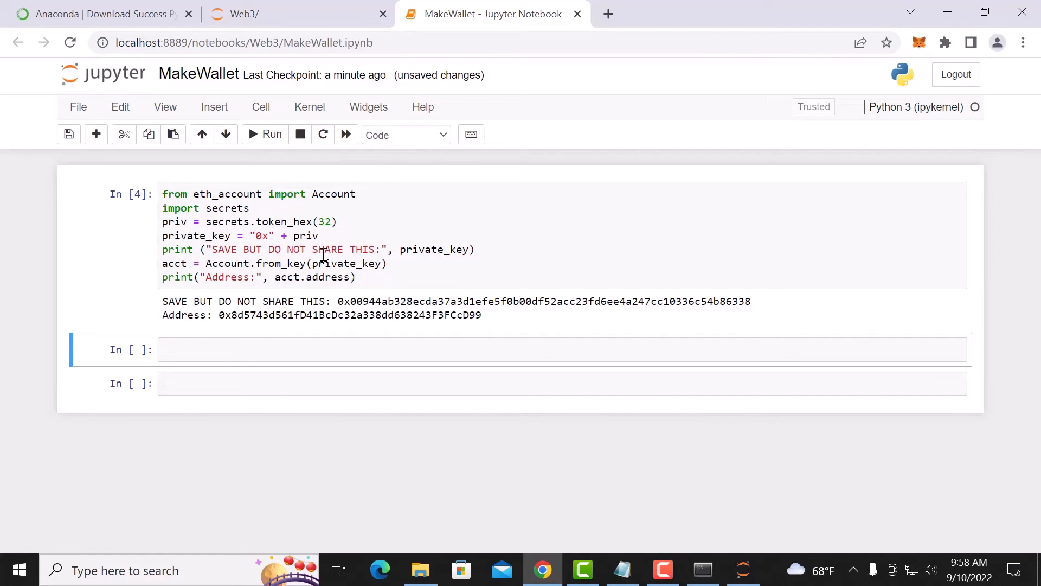
mouse_move(509, 191)
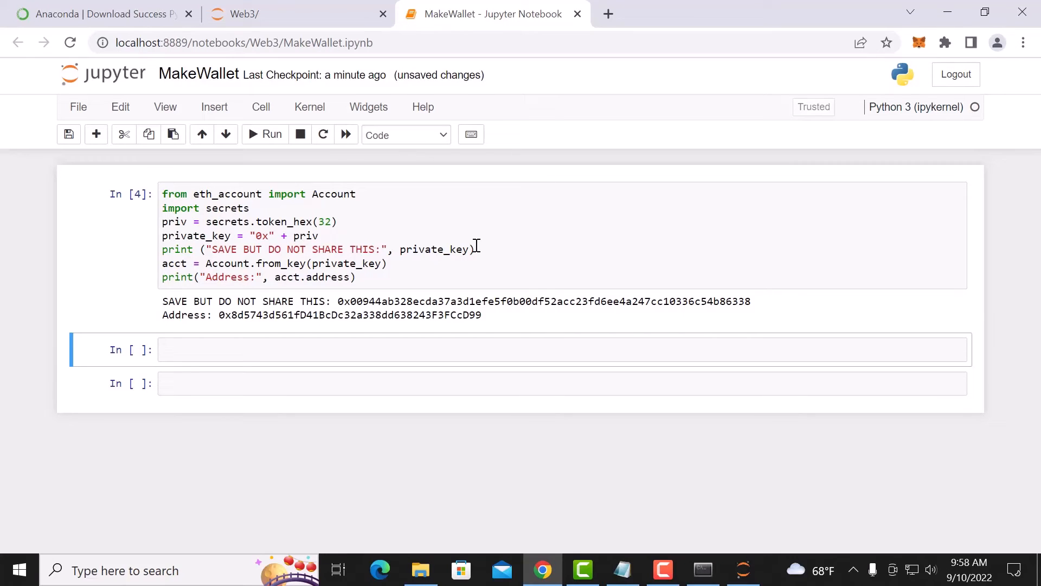
click(342, 249)
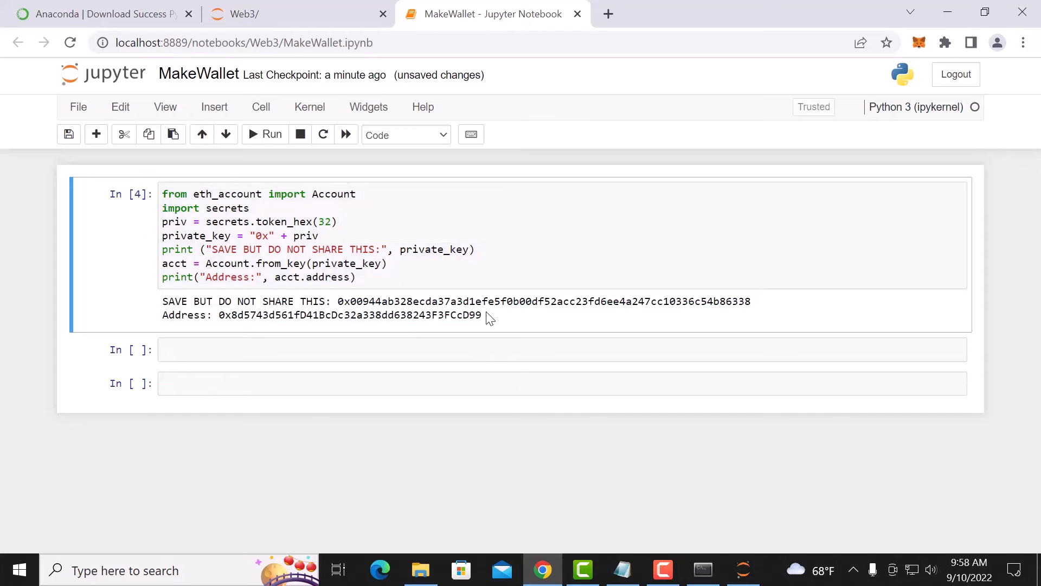
drag(162, 301, 482, 315)
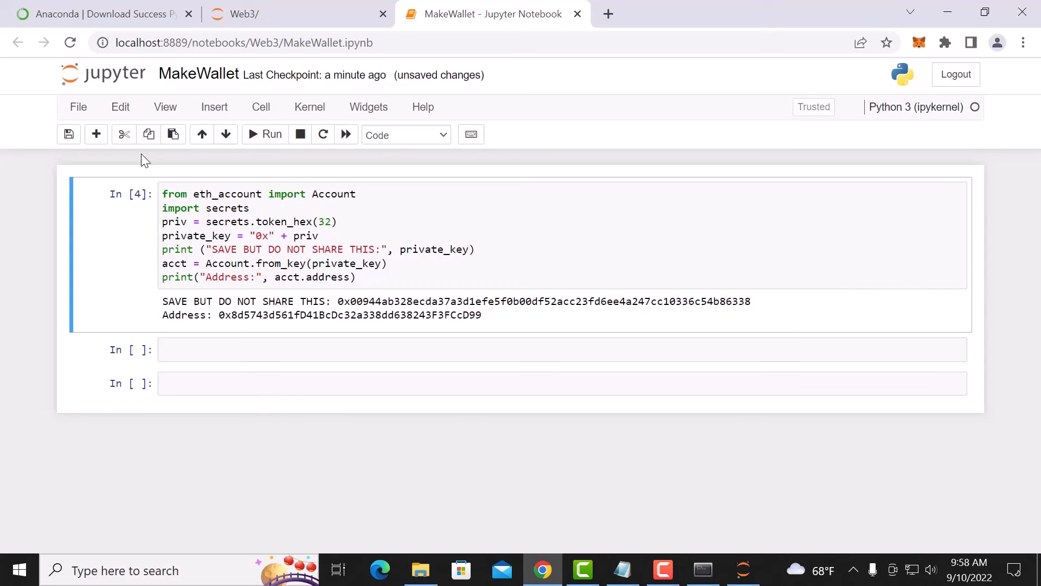
mouse_move(130, 121)
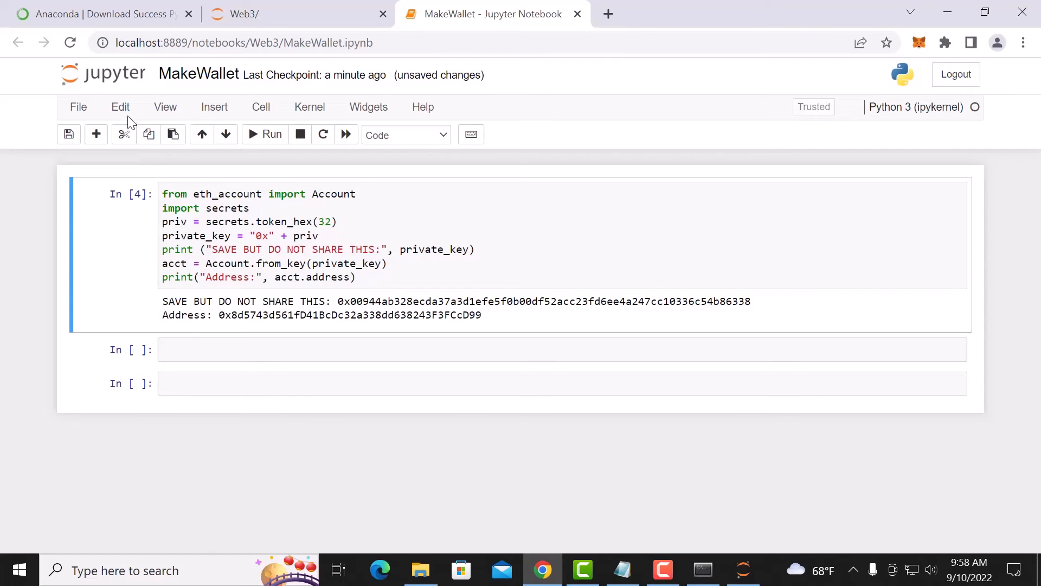
Delete a cell via the Edit menu, paste the wallet code into a second cell, and run it
click(120, 107)
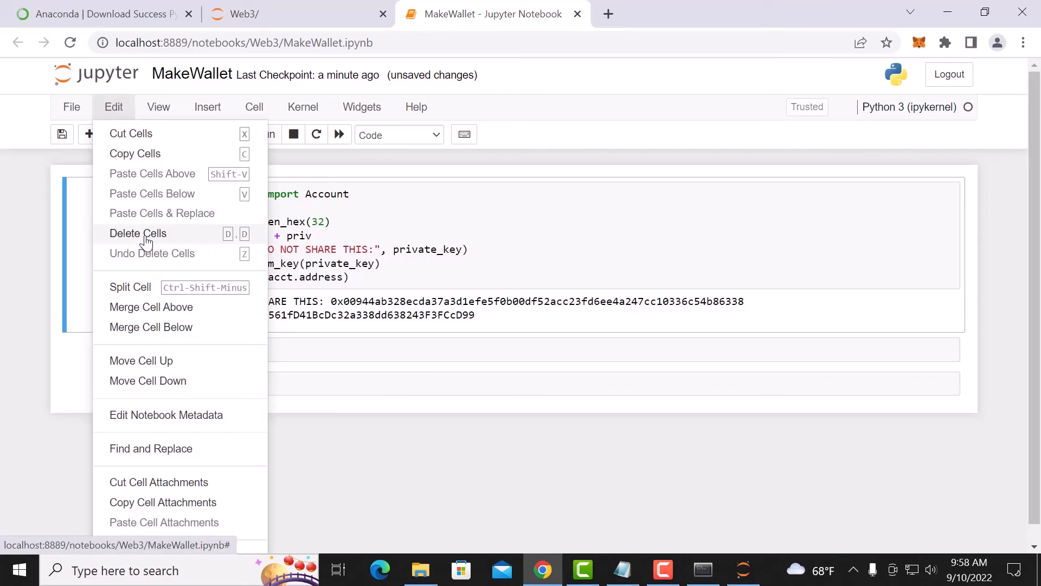
click(137, 233)
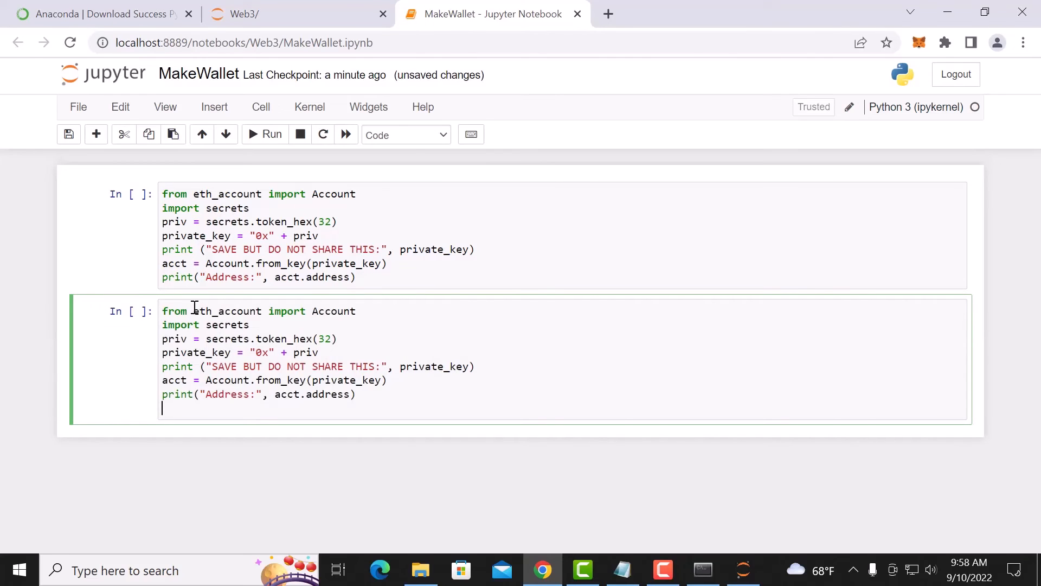
click(383, 393)
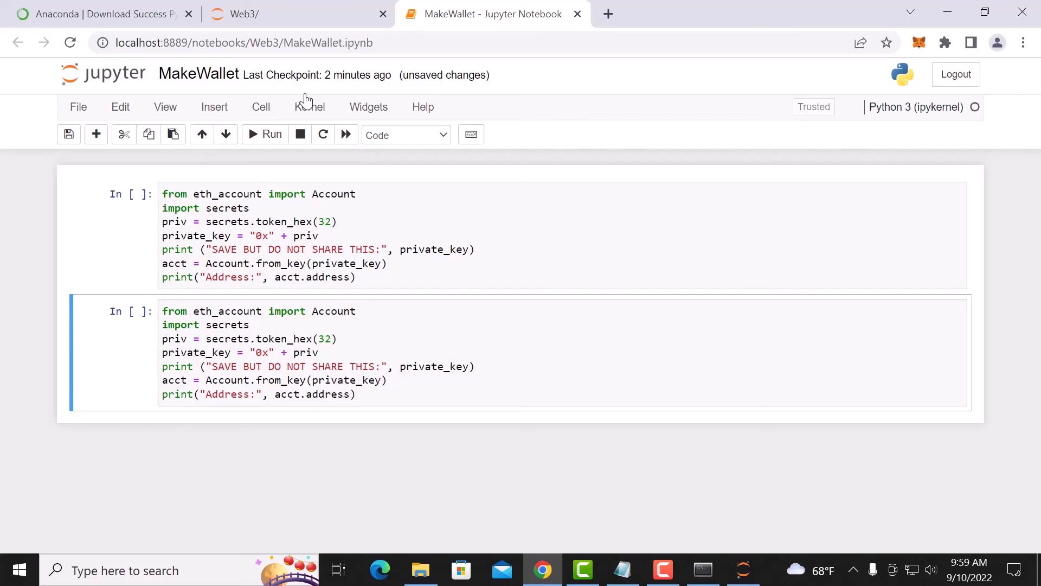
click(264, 134)
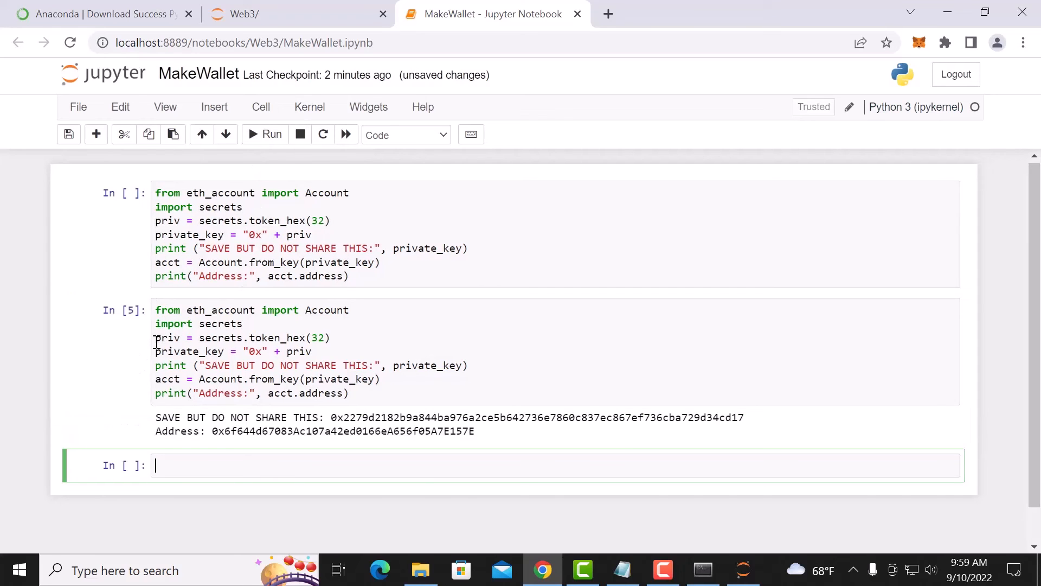